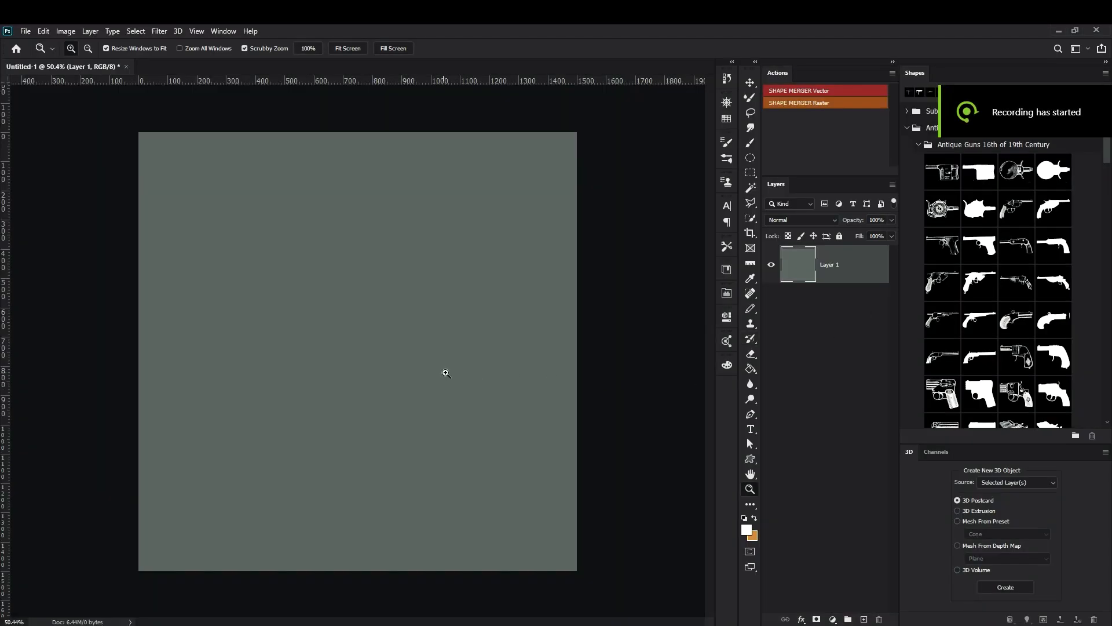
Step: Show the submachine gun shape collection in the Shapes panel and scroll its thumbnails
click(919, 145)
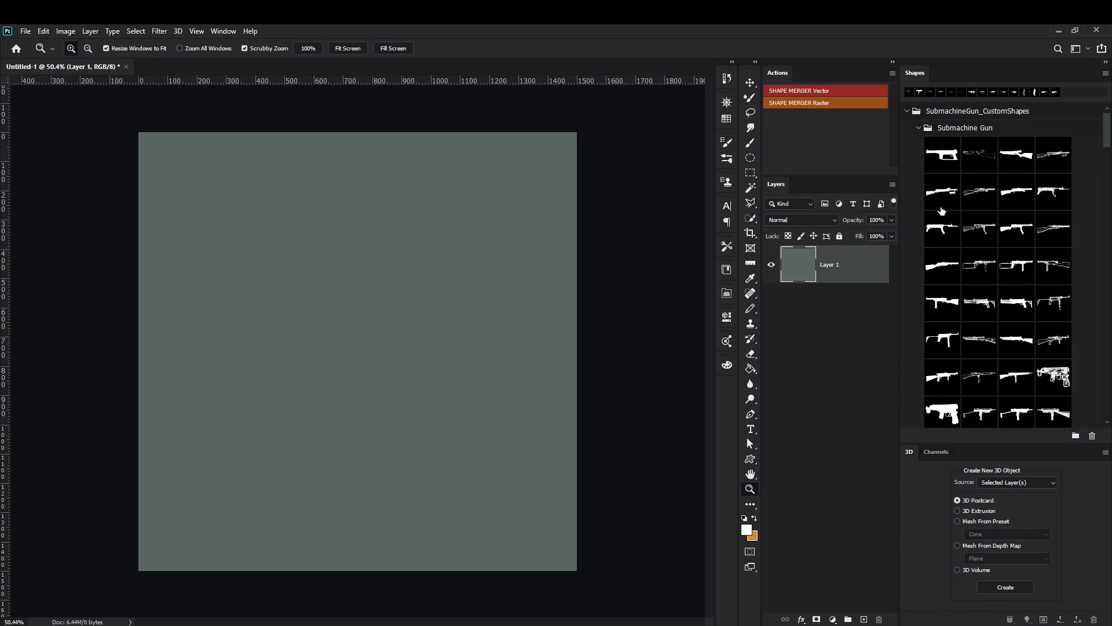
scroll(down, 3)
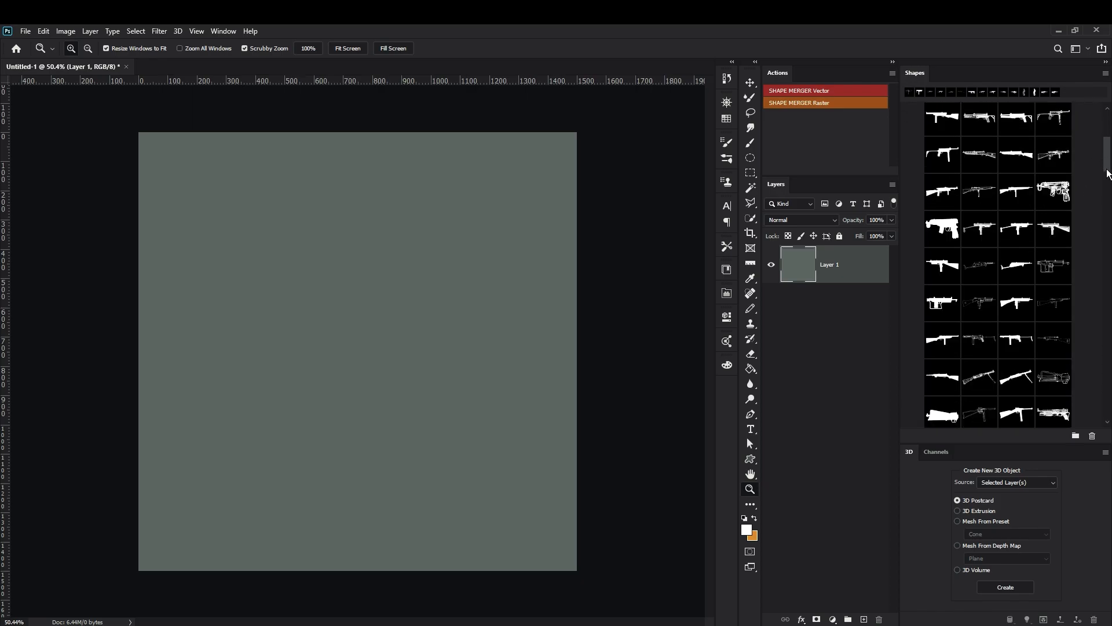
scroll(down, 3)
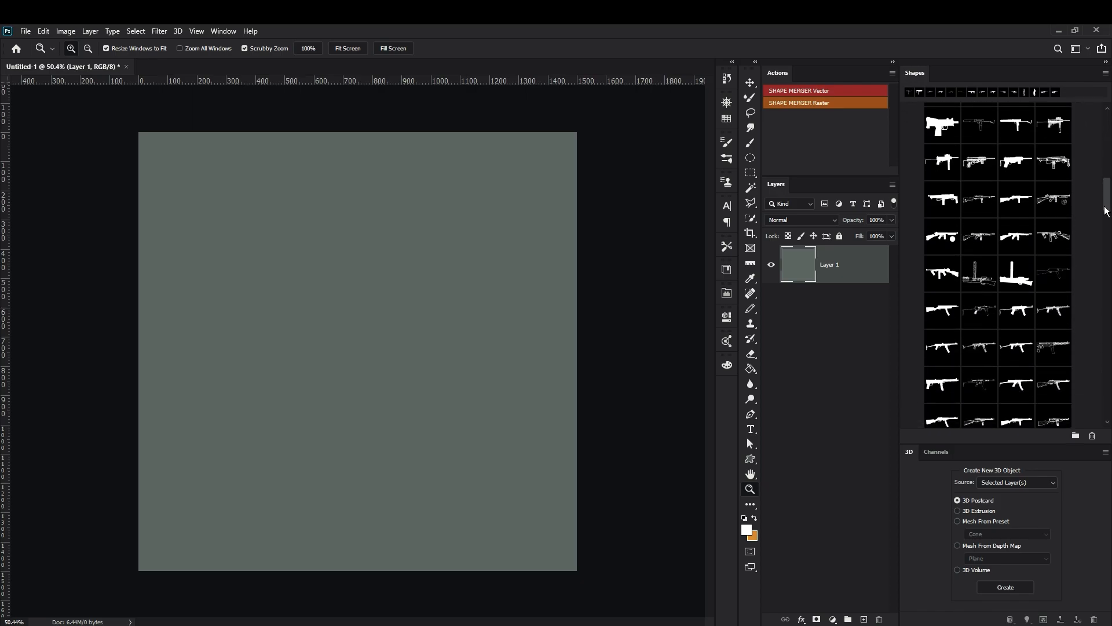
scroll(down, 3)
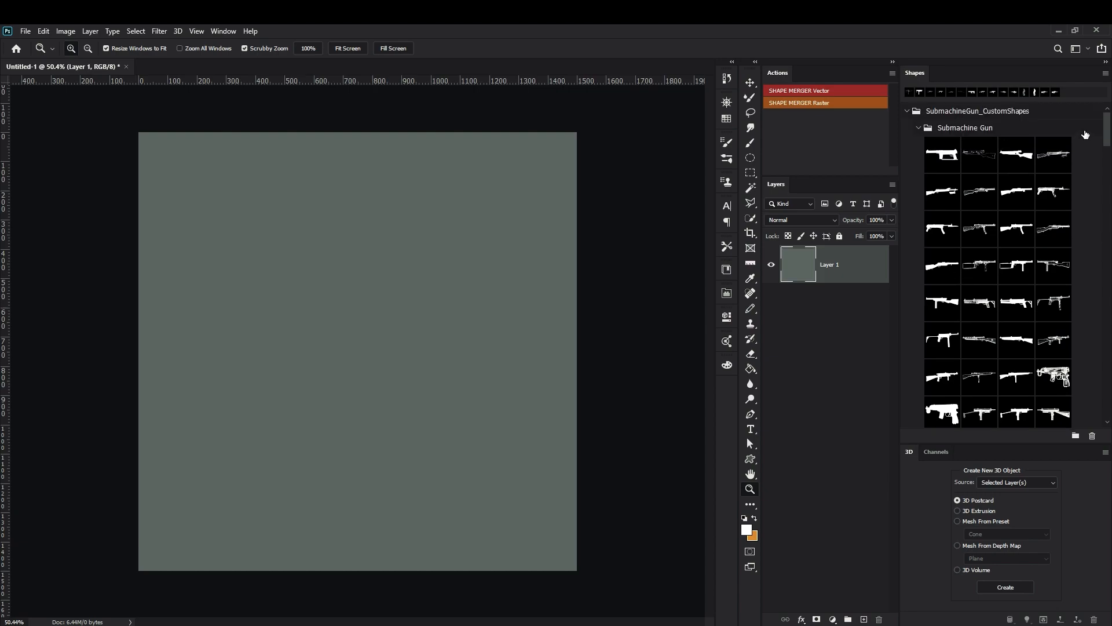
mouse_move(1018, 243)
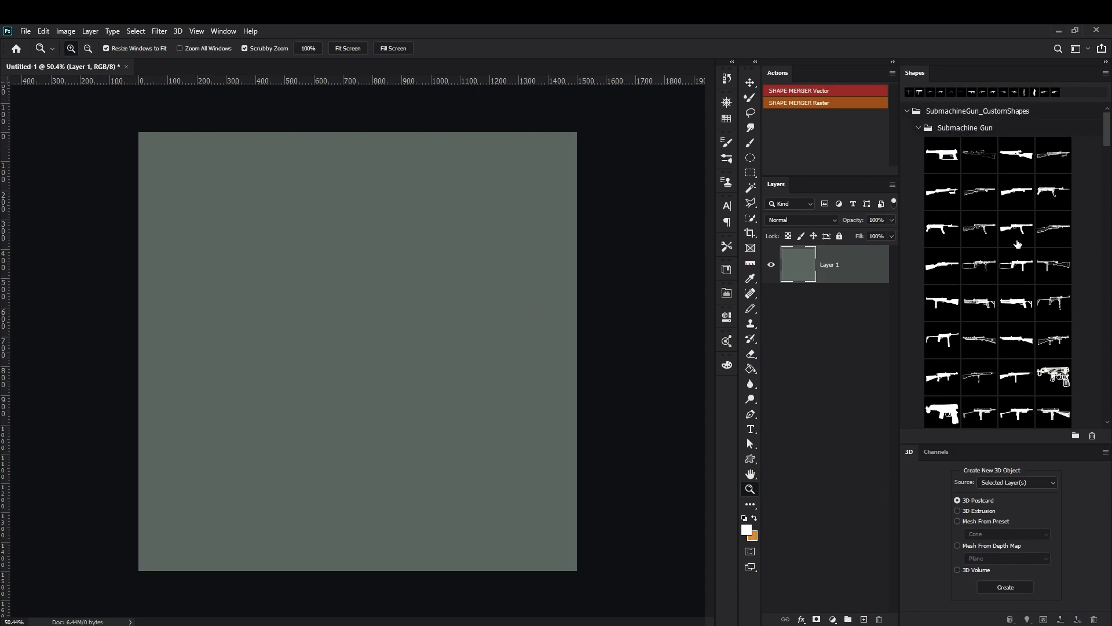
mouse_move(974, 307)
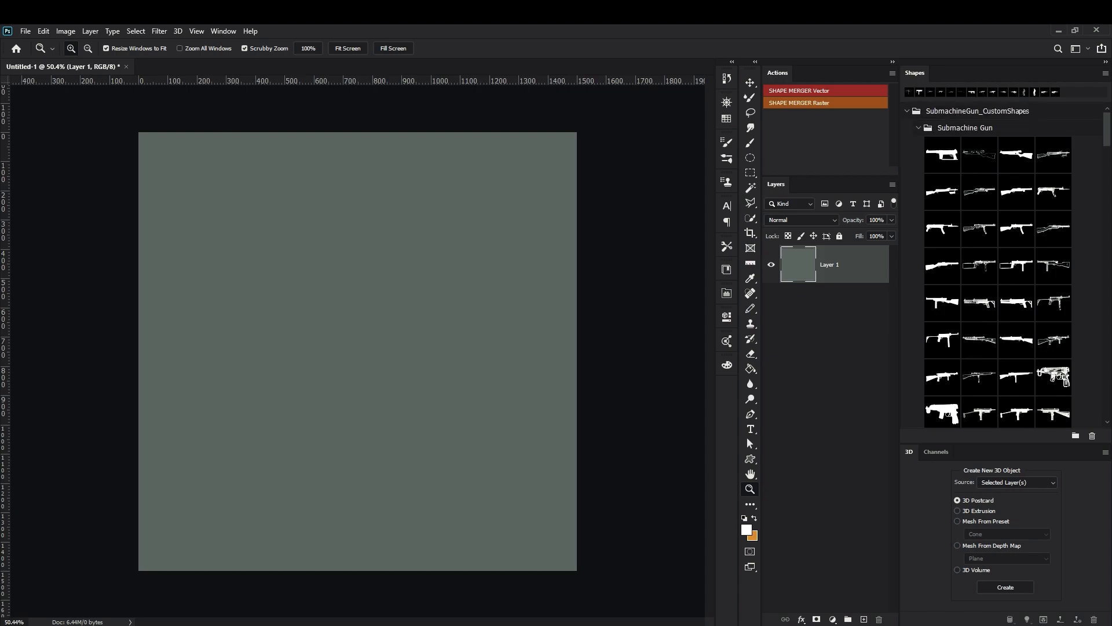
mouse_move(1099, 194)
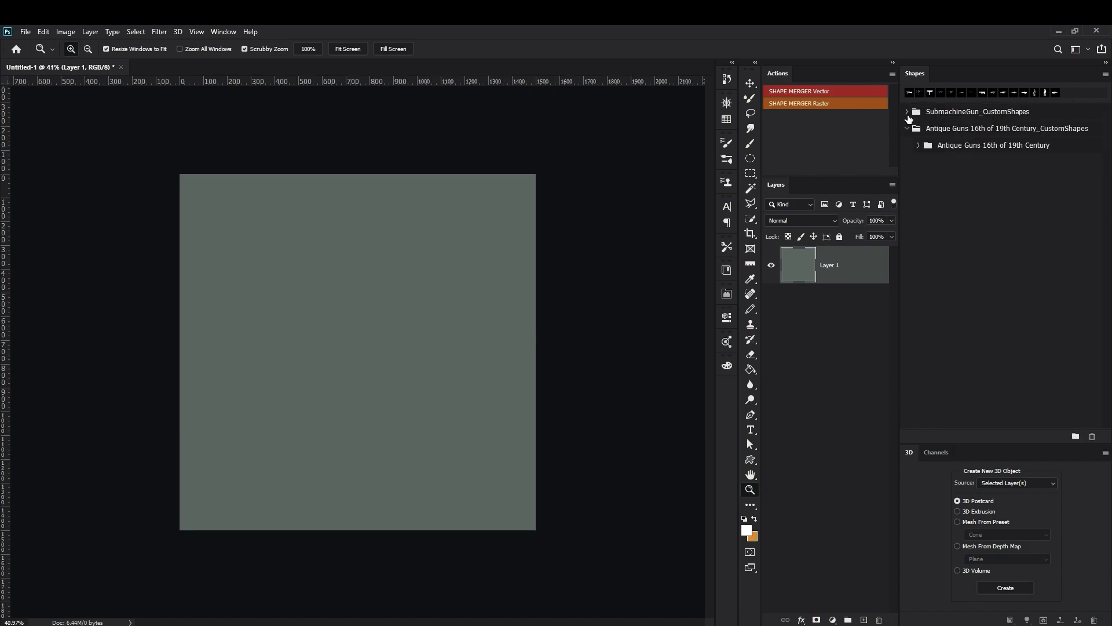
Step: Expand the SubmachineGun_CustomShapes folder and browse down through the Submachine Gun thumbnails
click(908, 111)
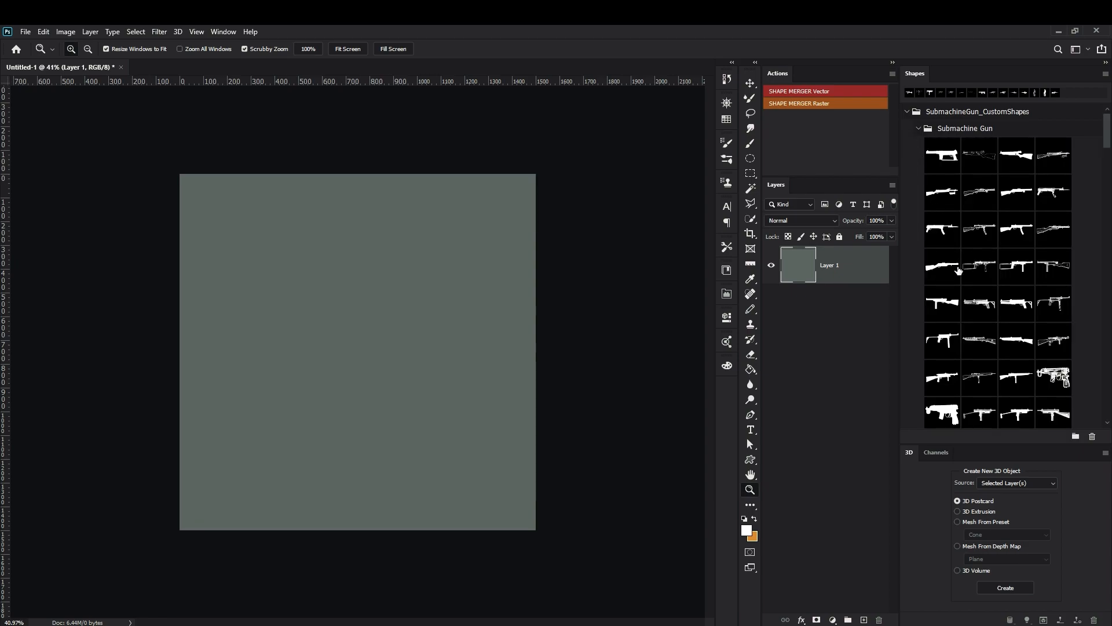
scroll(down, 3)
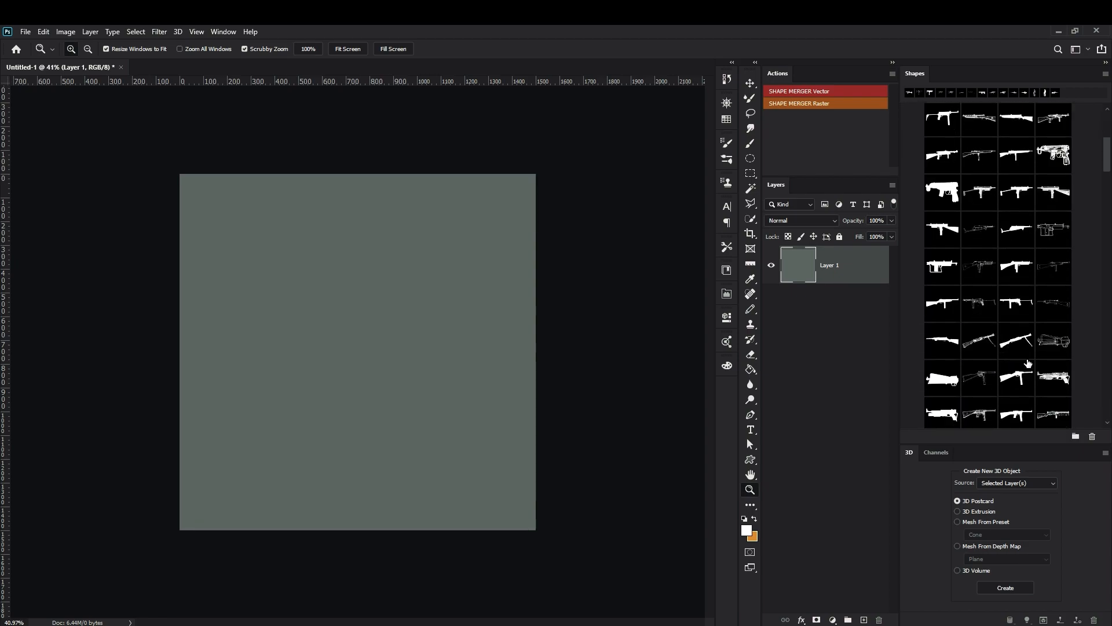
scroll(down, 3)
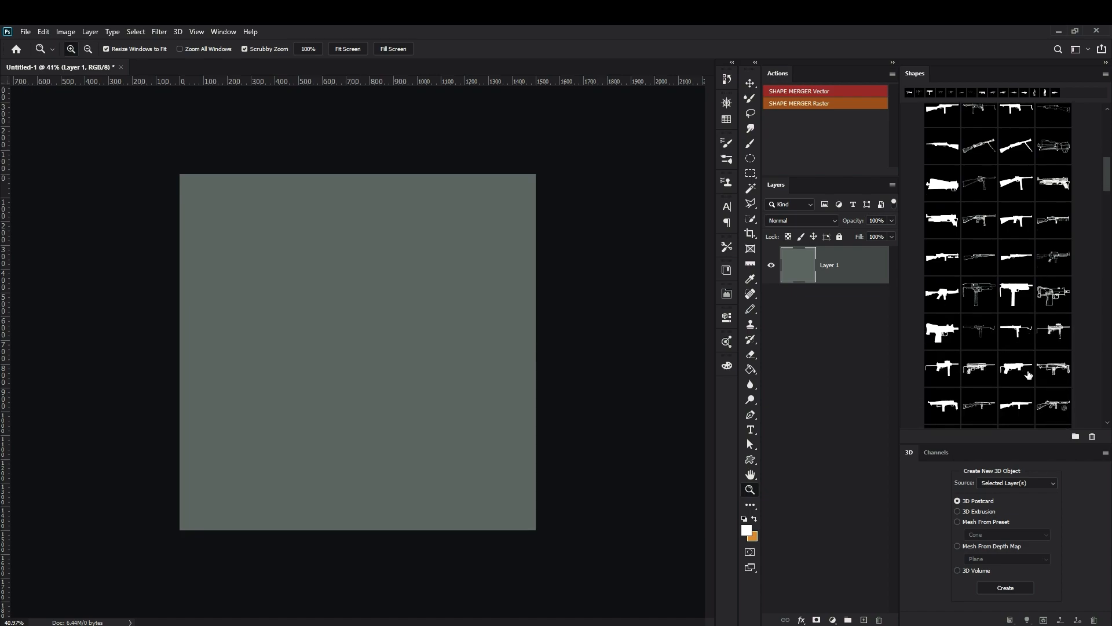
scroll(down, 3)
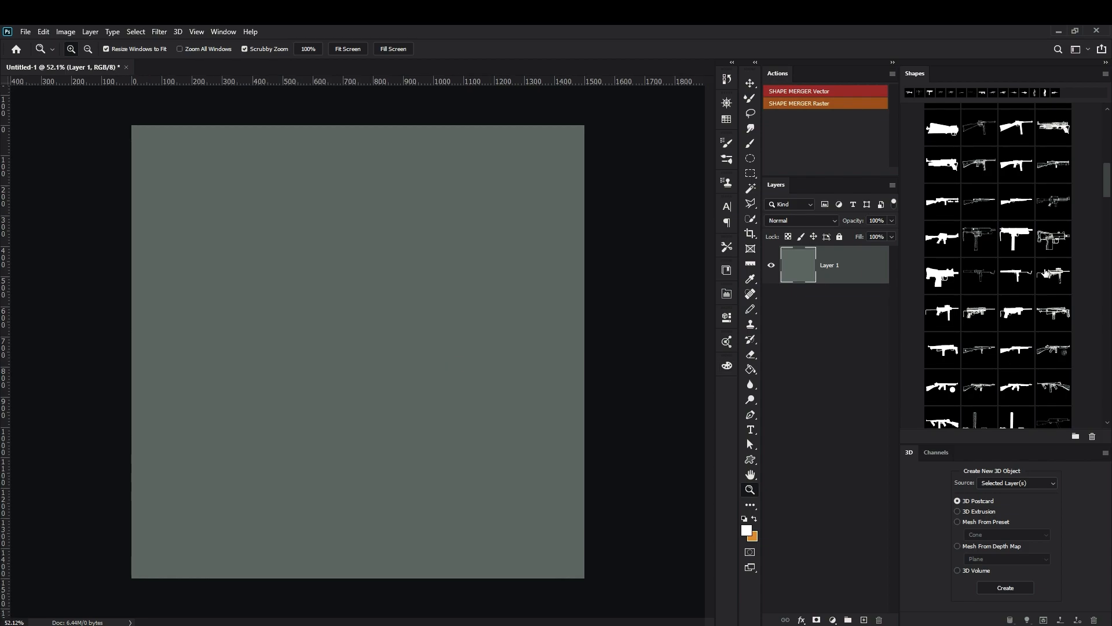
scroll(down, 3)
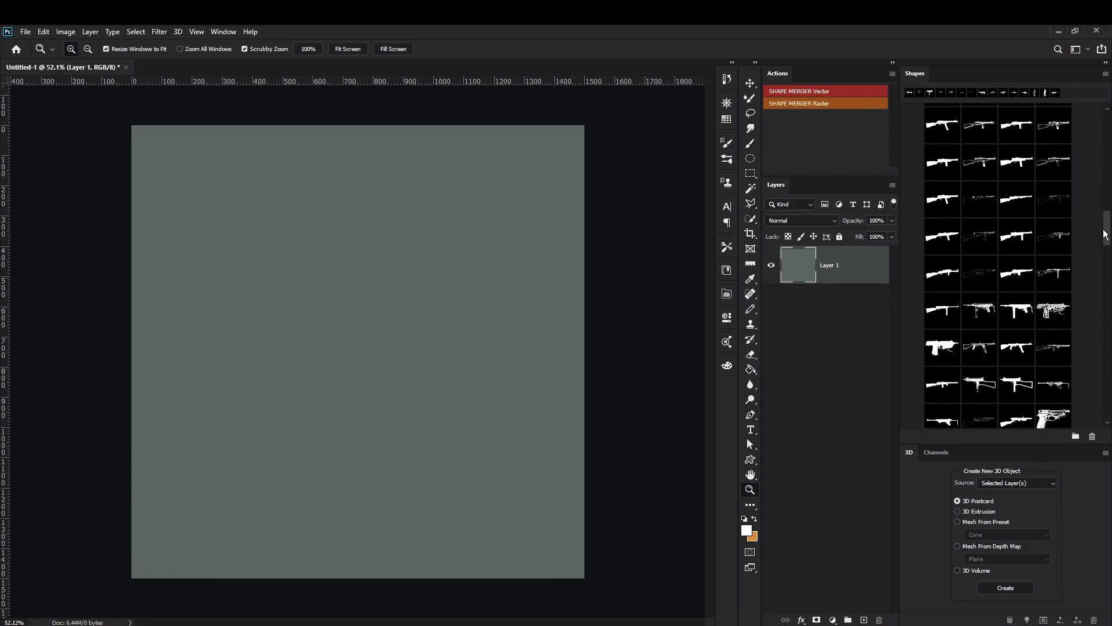
scroll(down, 3)
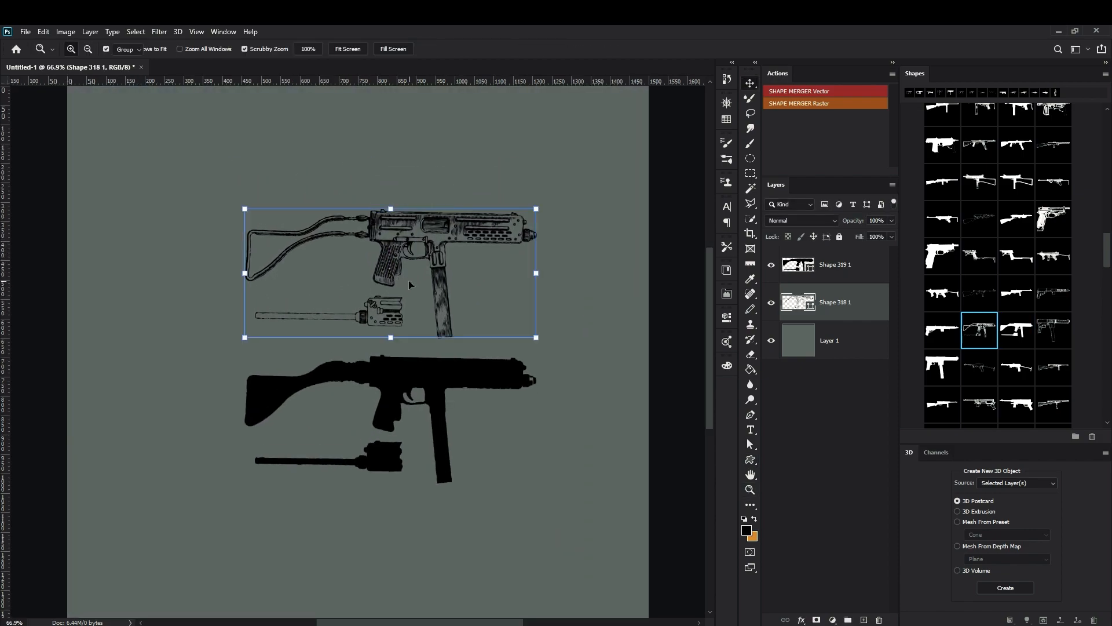
Step: Place an engraved submachine gun shape and its black silhouette, each on its own layer
click(749, 82)
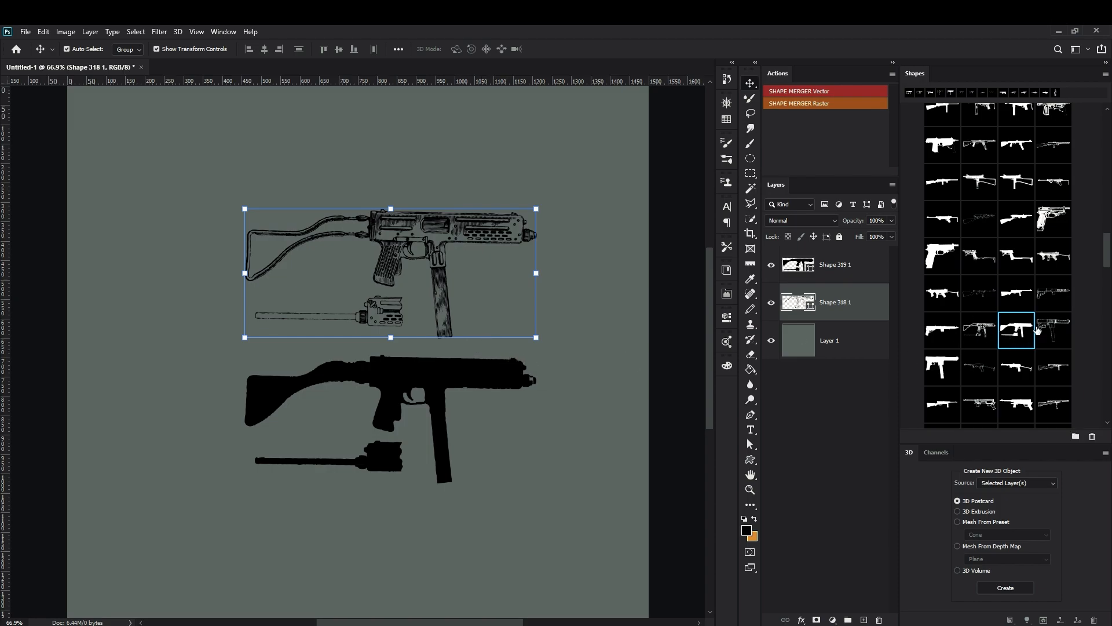
click(979, 330)
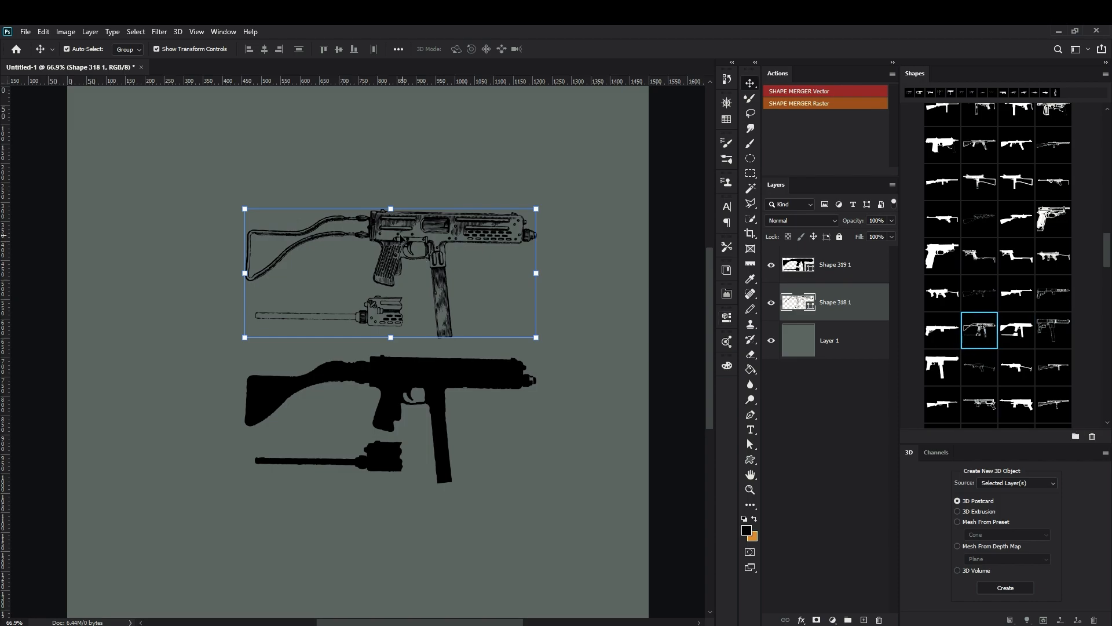
mouse_move(842, 297)
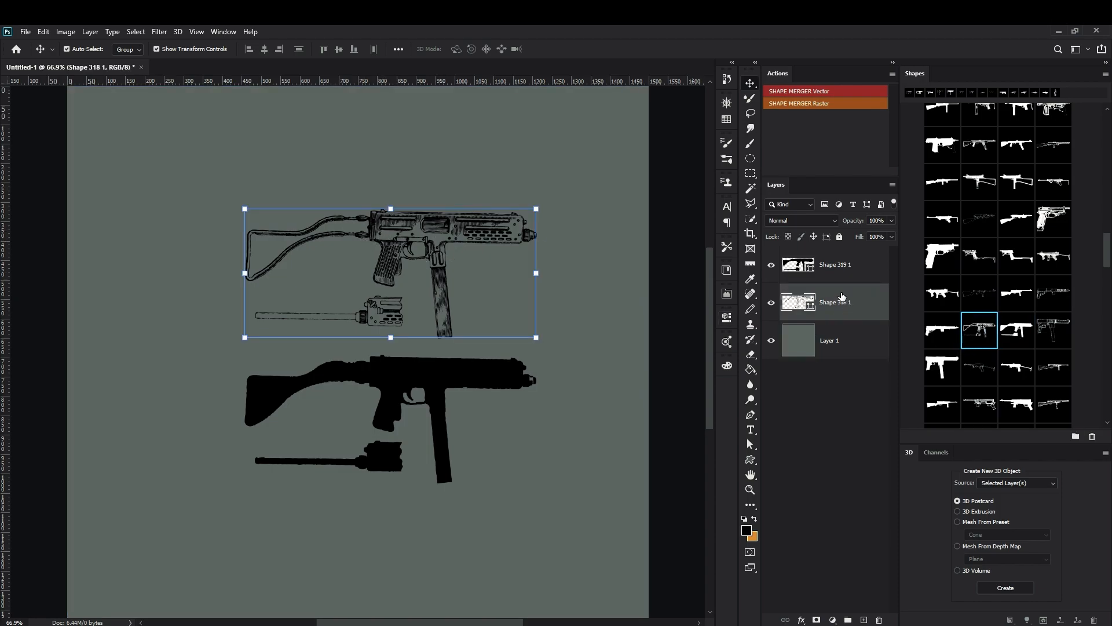
click(750, 490)
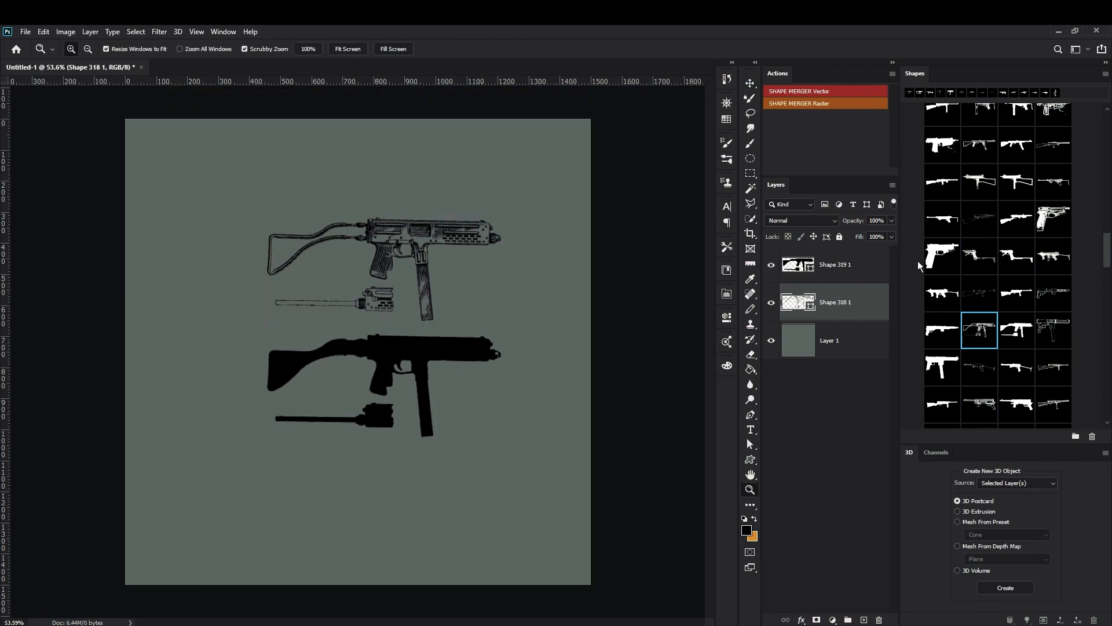
click(750, 83)
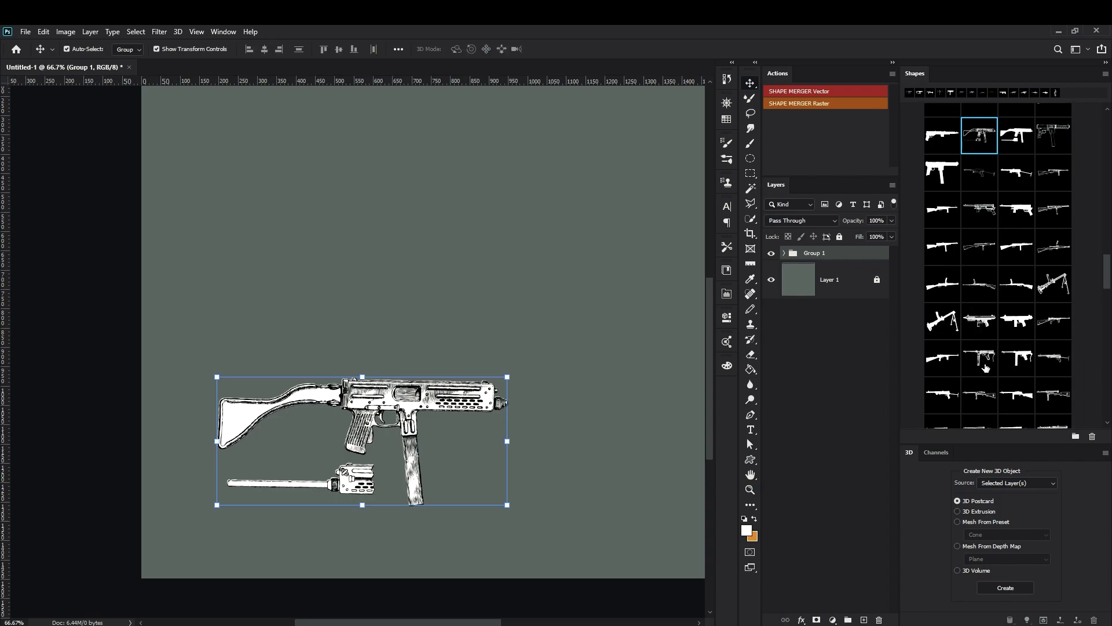
Step: Free-transform the merged MP5 engraving (Shape 318 2 and 319 2) into position
scroll(down, 3)
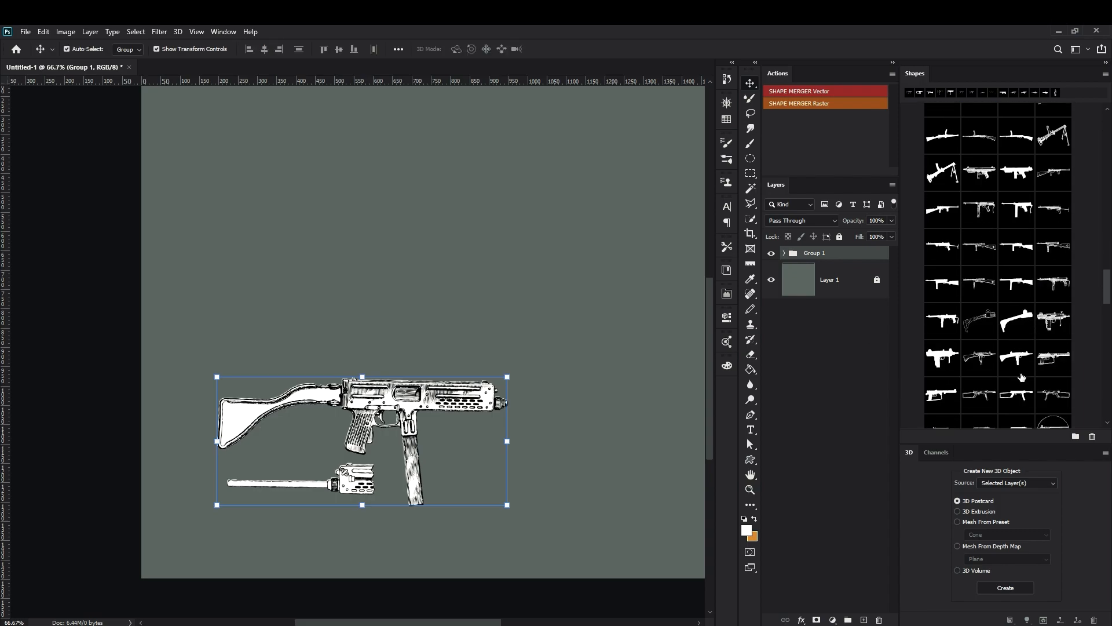
scroll(down, 3)
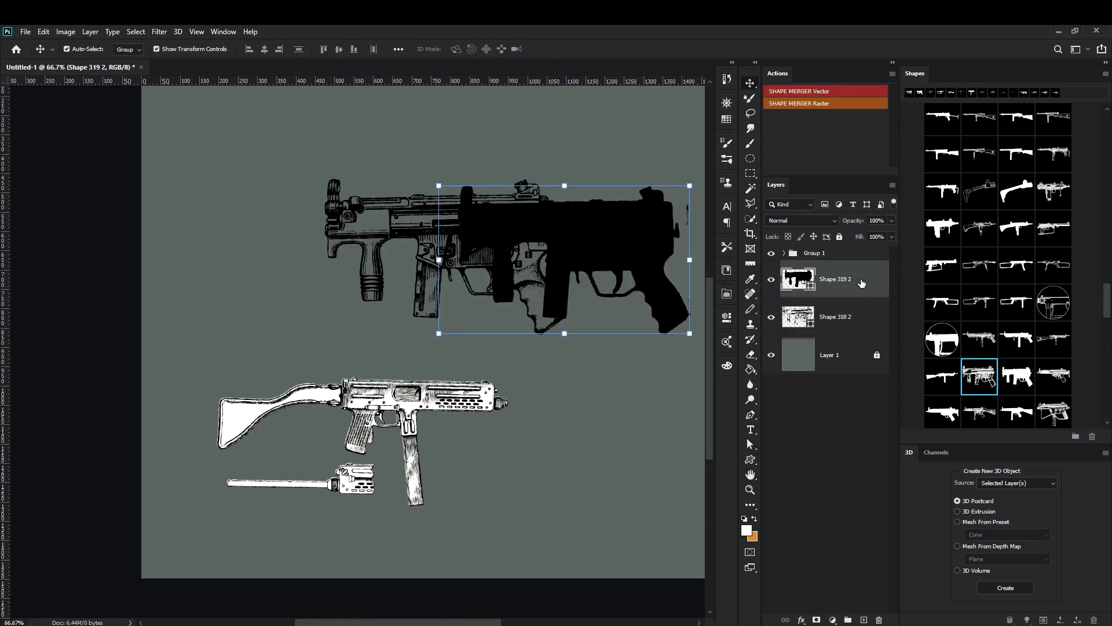
mouse_move(798, 103)
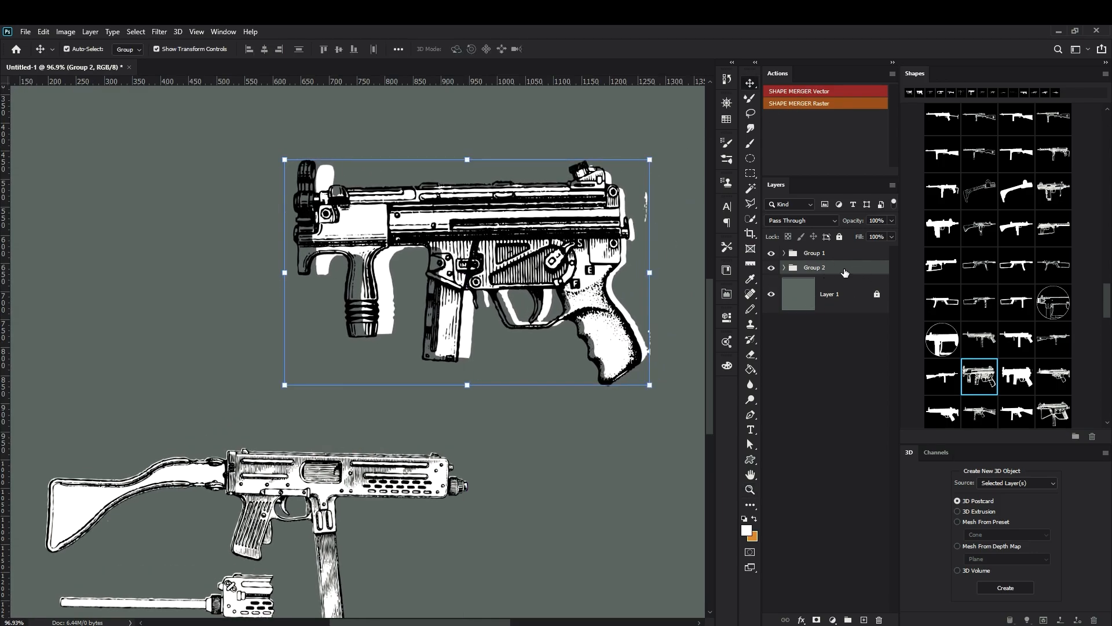
mouse_move(781, 265)
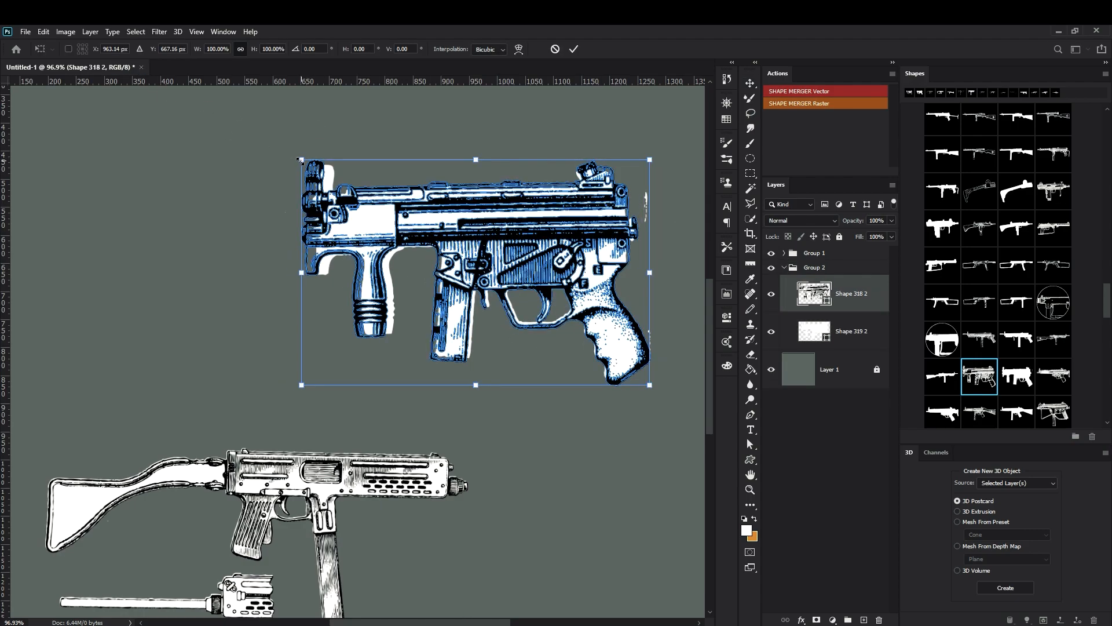
drag(648, 385, 645, 385)
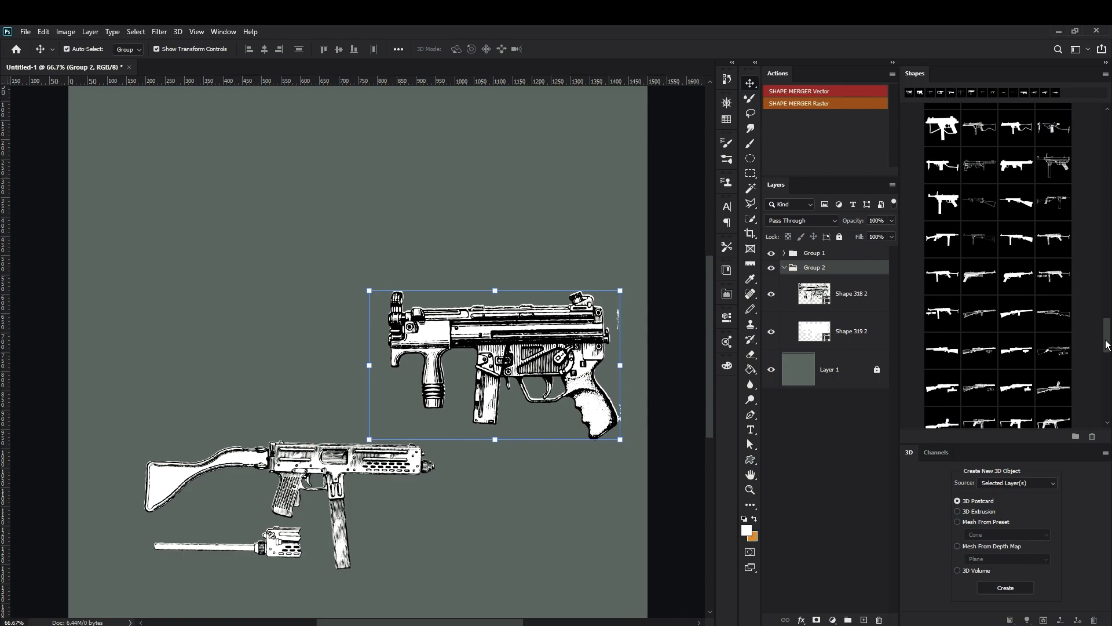
Step: Pick the wooden-stocked rifle shape from the Shapes panel and keep browsing thumbnails
click(942, 387)
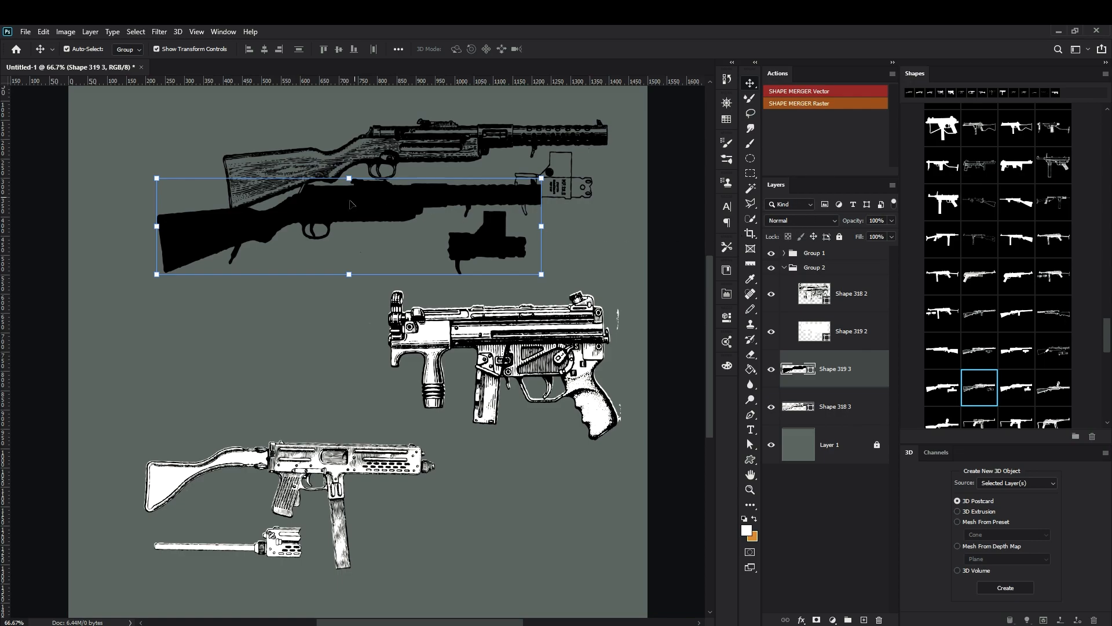
mouse_move(378, 254)
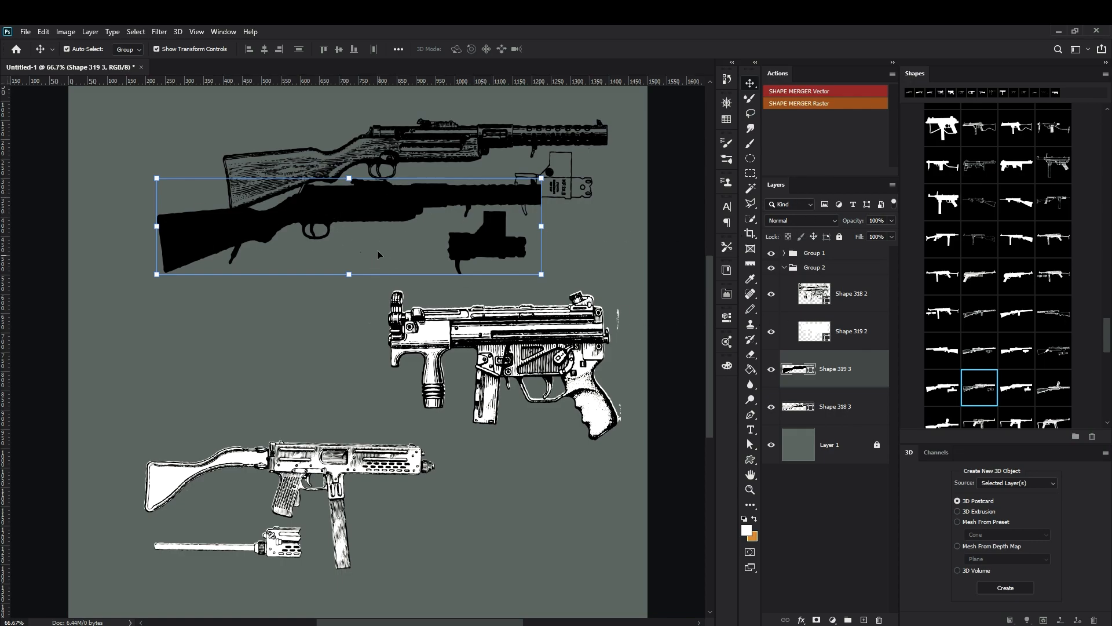
mouse_move(364, 218)
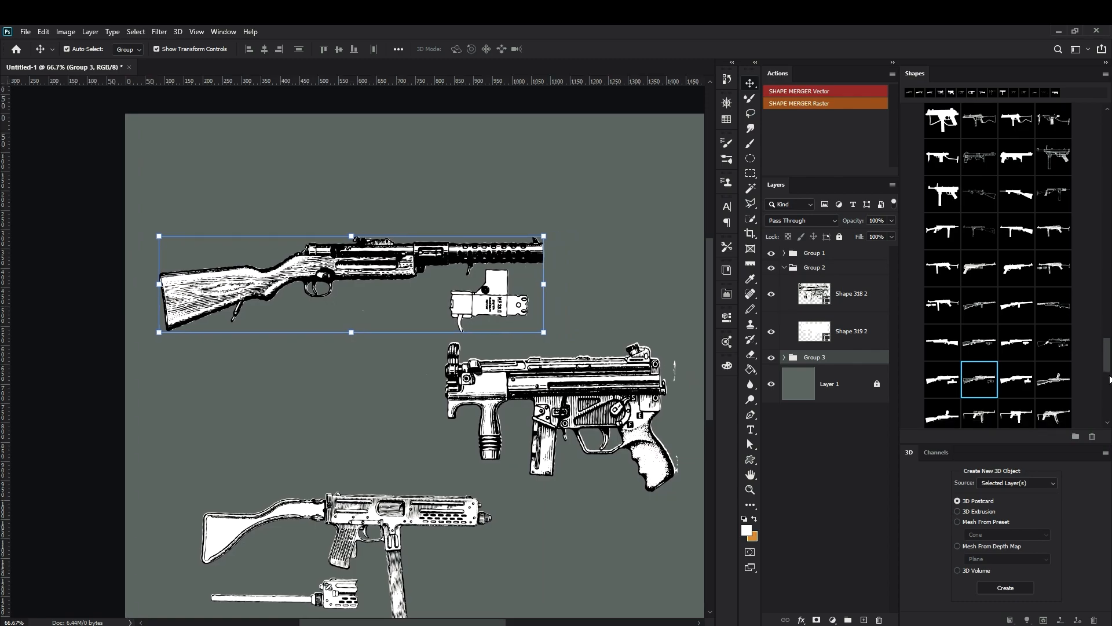
scroll(down, 3)
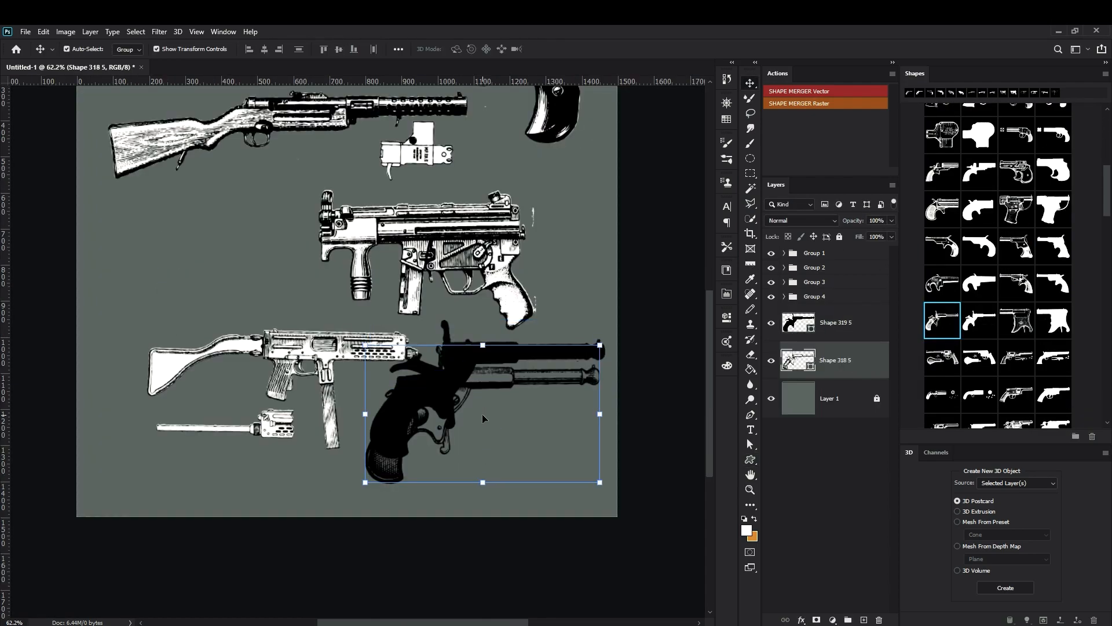
mouse_move(463, 368)
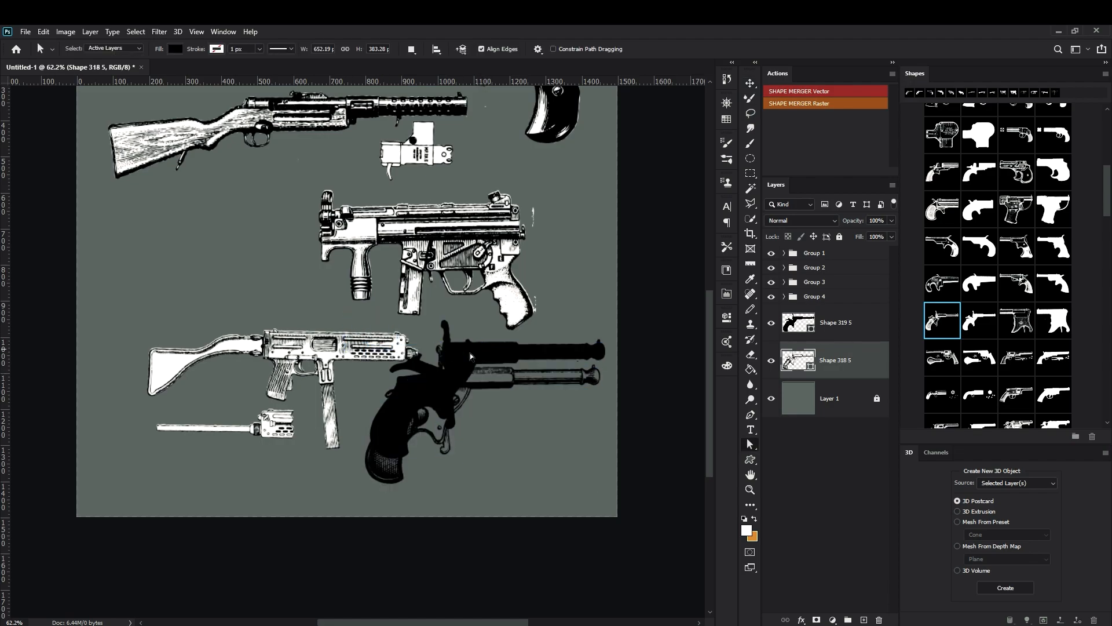
Step: Run the SHAPE MERGER action to combine the two derringer shapes into one group
click(835, 322)
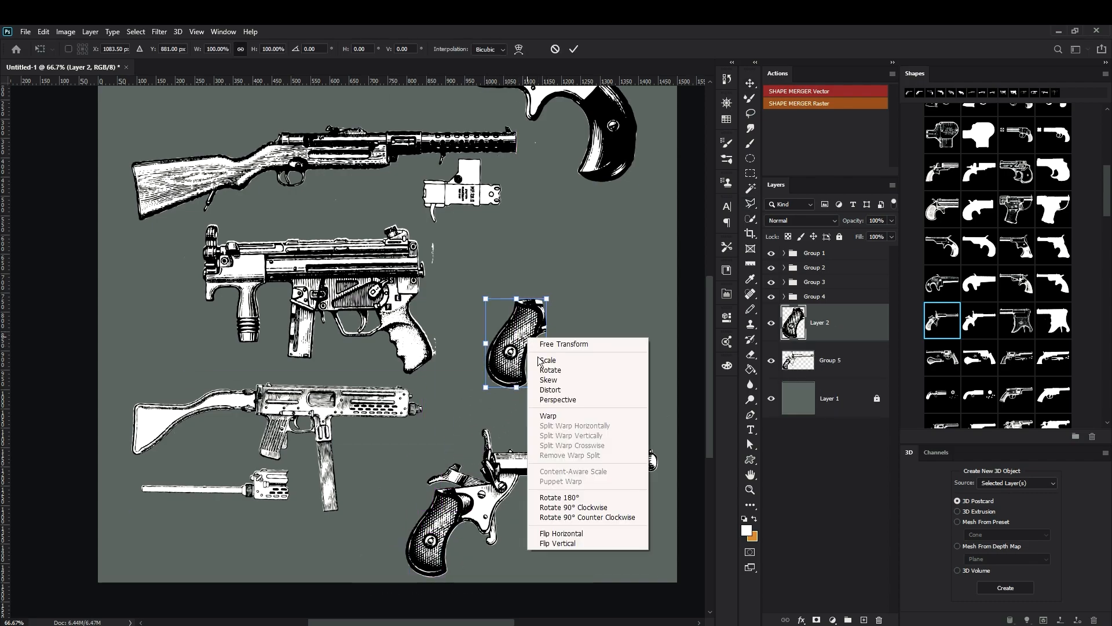
Step: Flip the copied derringer grip horizontally and erase leftovers of the MP5's old grip
click(561, 532)
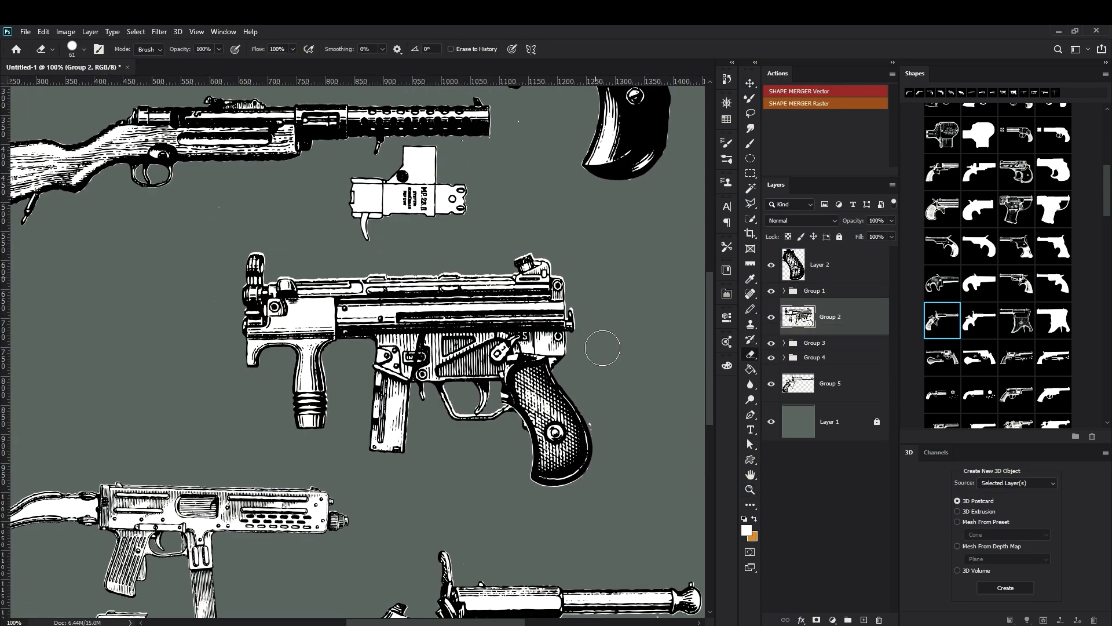
click(750, 83)
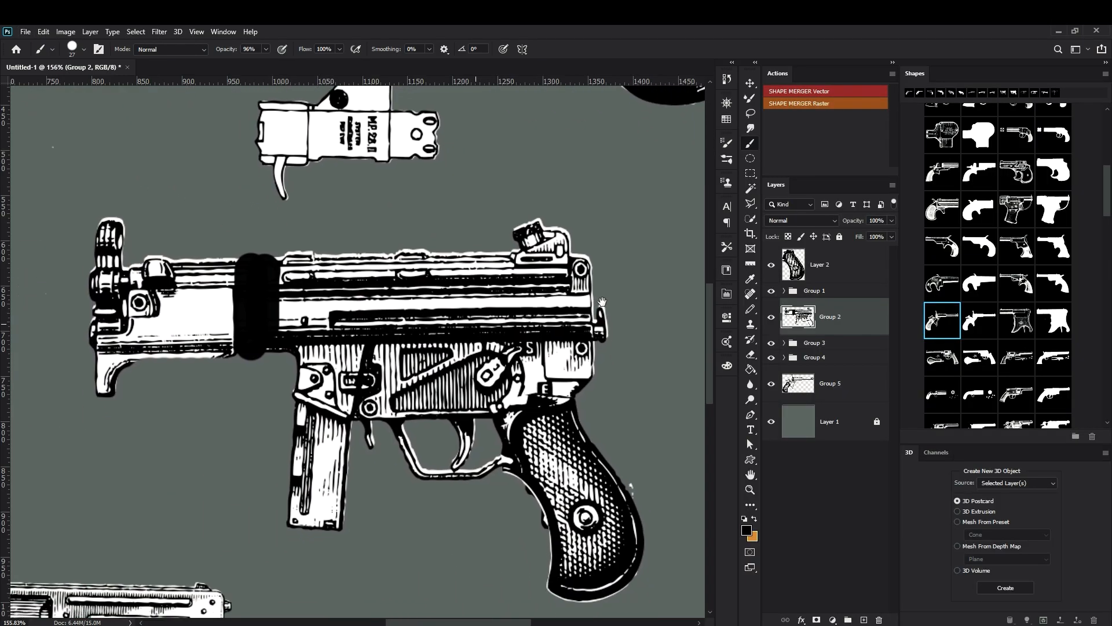
Step: Paint a black band around the MP5 receiver and add fine painted details
drag(602, 303, 398, 332)
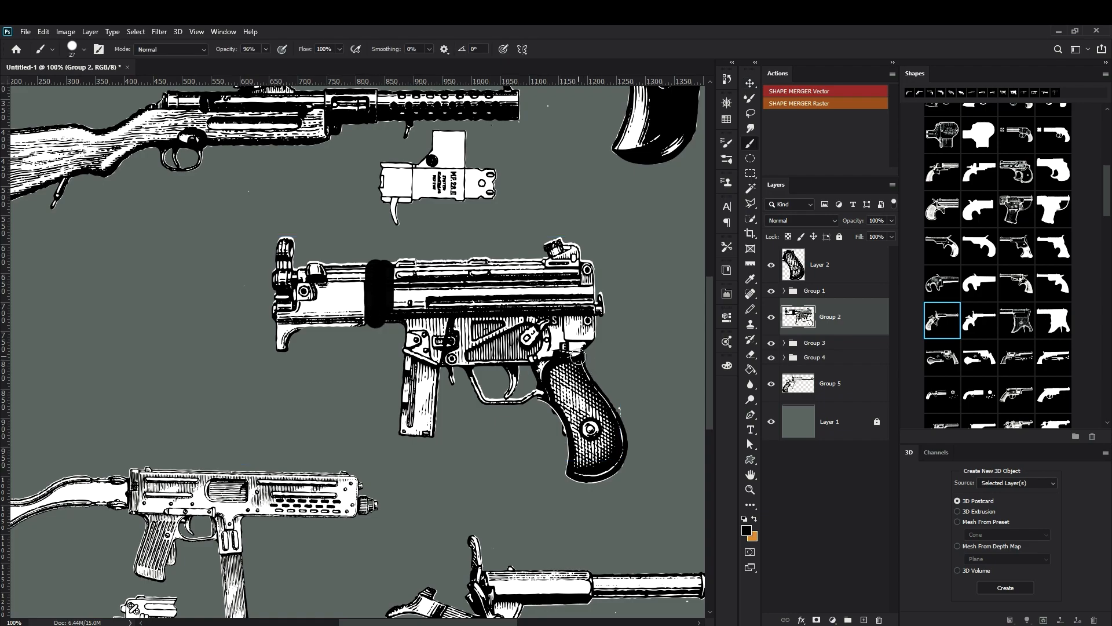
drag(510, 259, 603, 309)
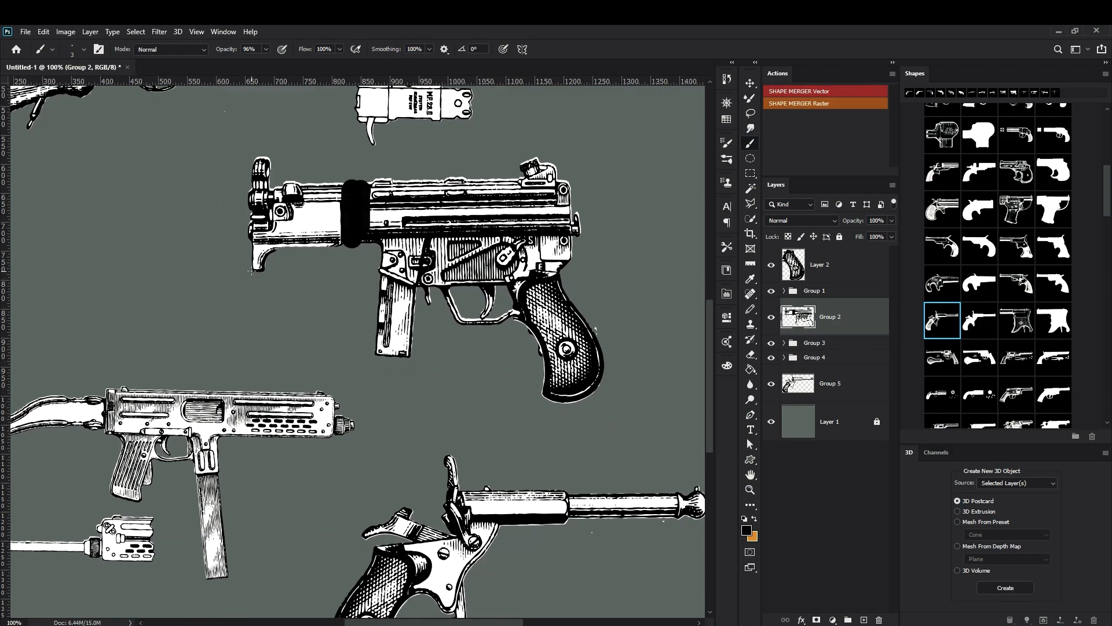
drag(252, 287, 514, 405)
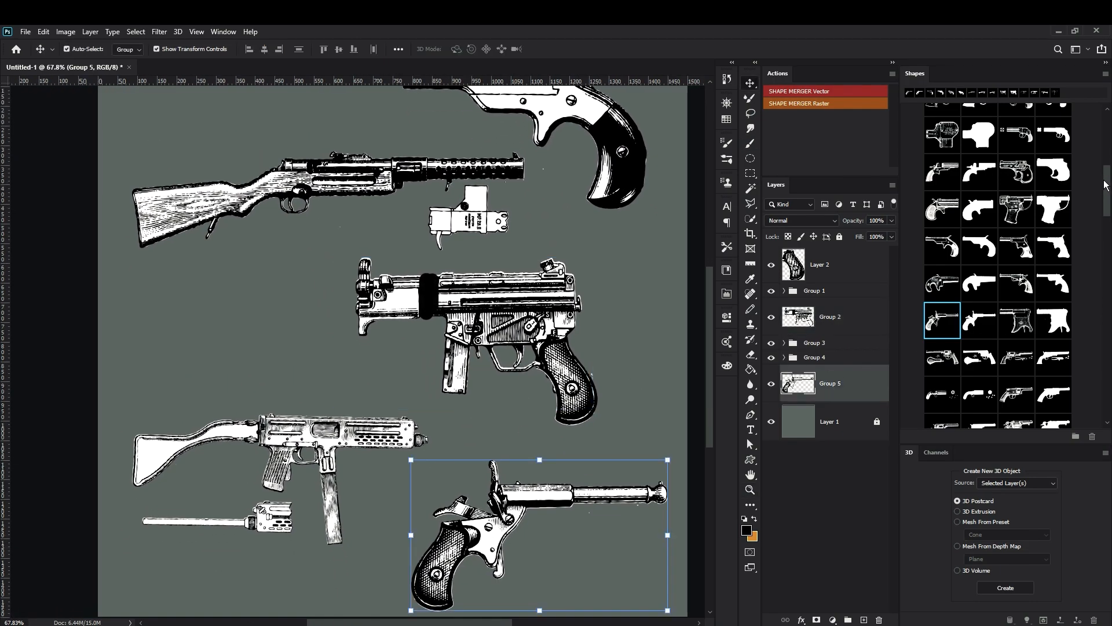
Step: Scroll to the antique pistol shapes and select the flintlock pistol to add
scroll(down, 3)
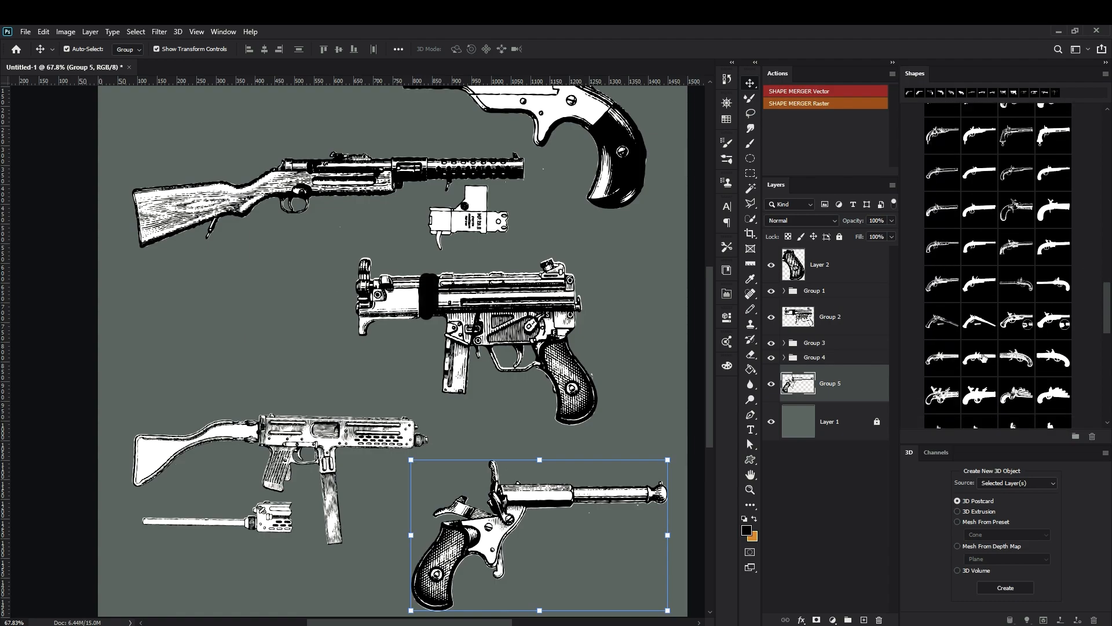
scroll(down, 3)
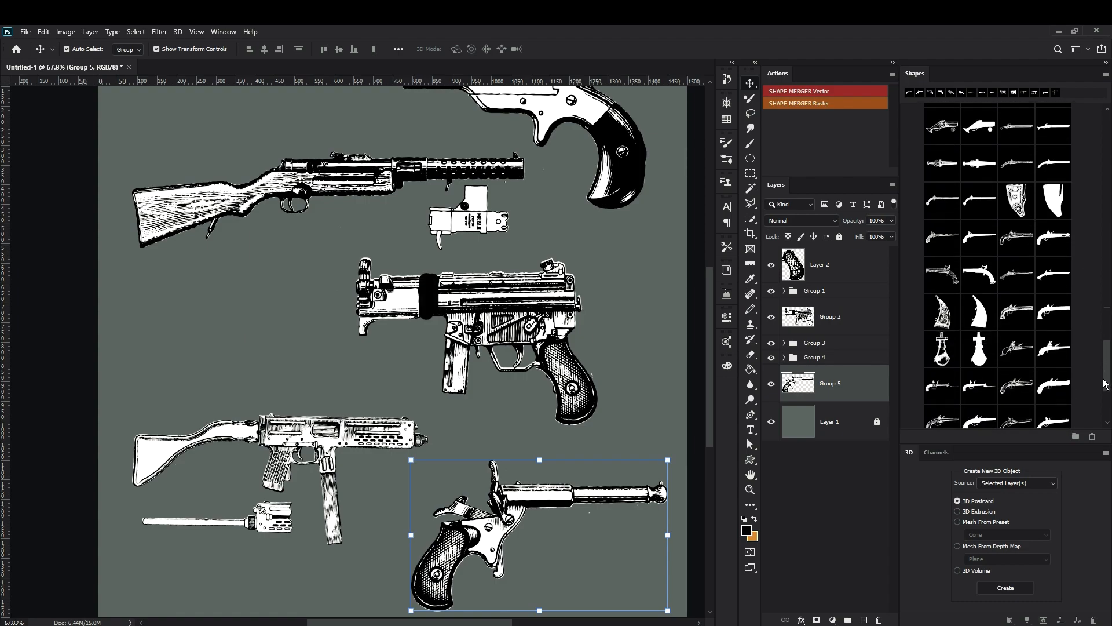
scroll(down, 3)
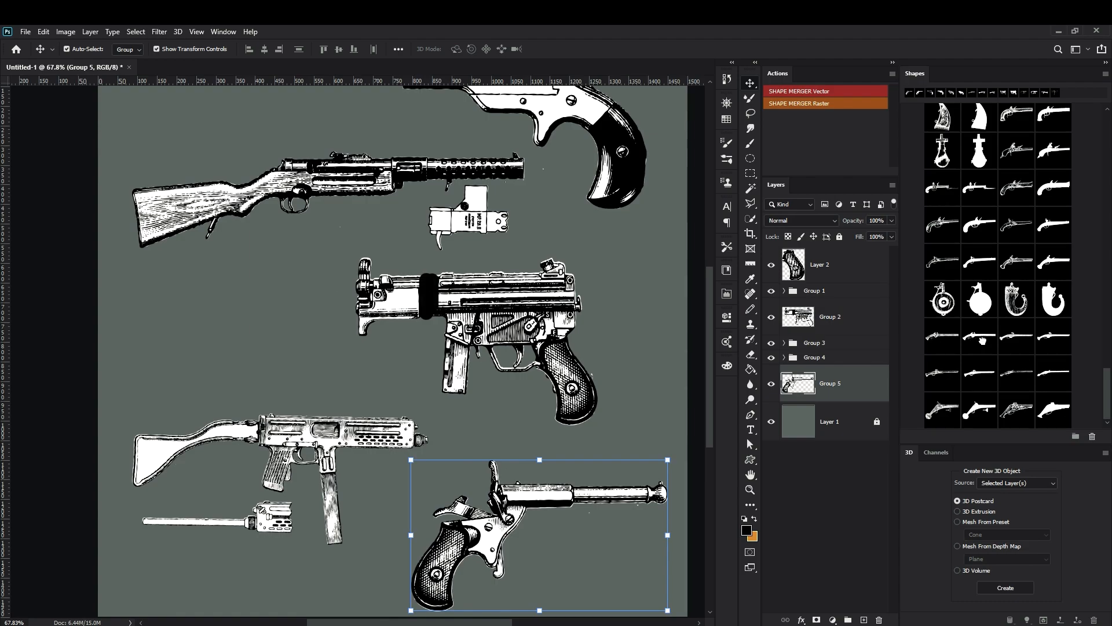
click(979, 335)
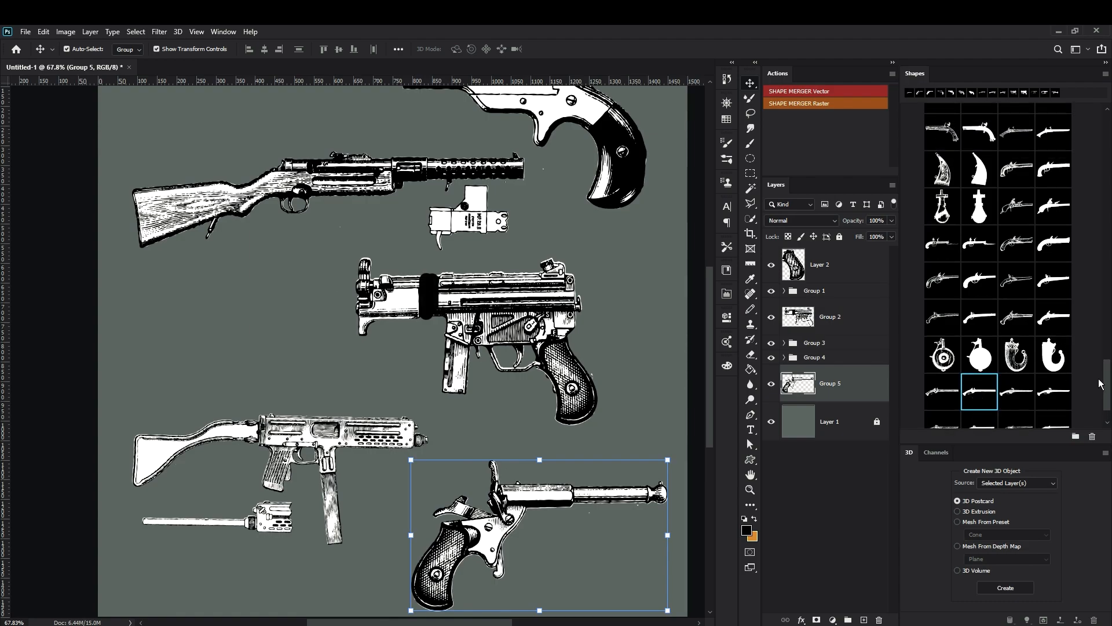
scroll(down, 3)
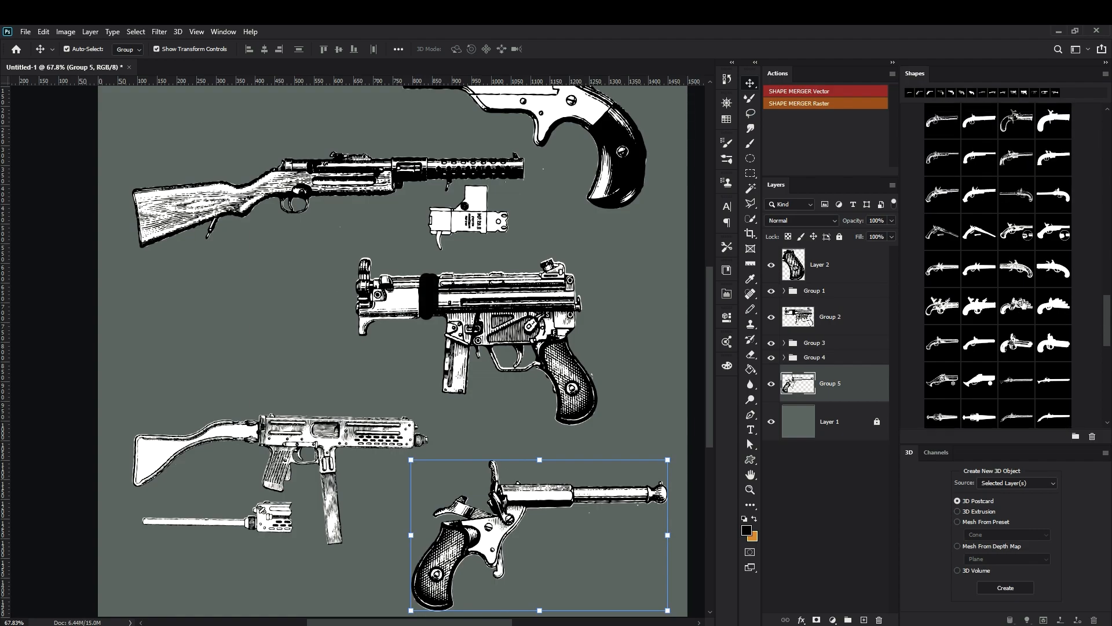
click(1053, 315)
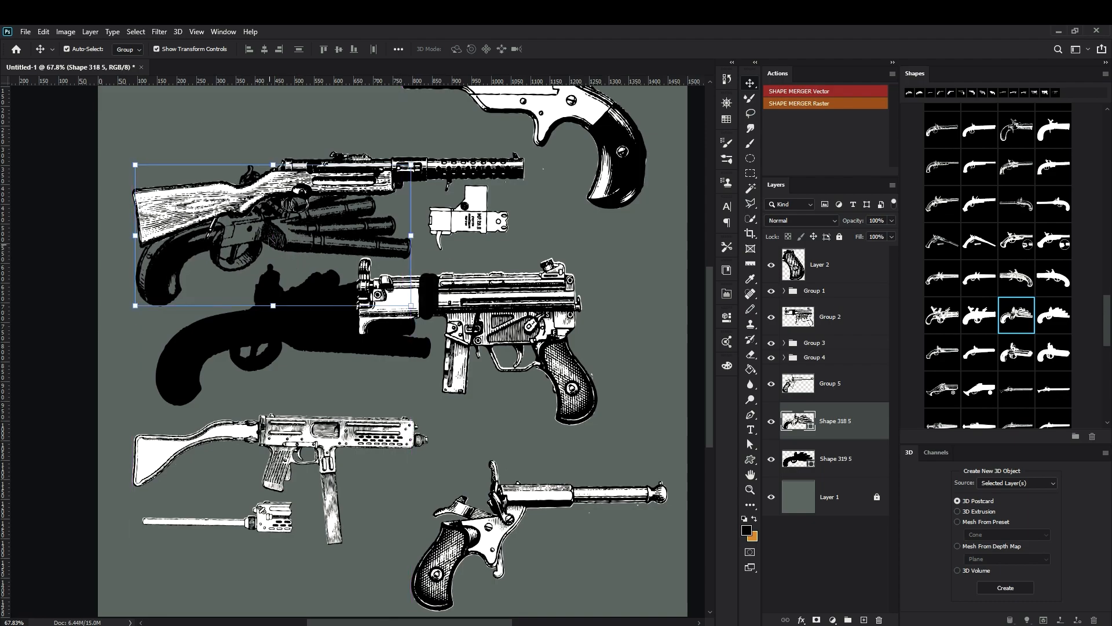
mouse_move(855, 458)
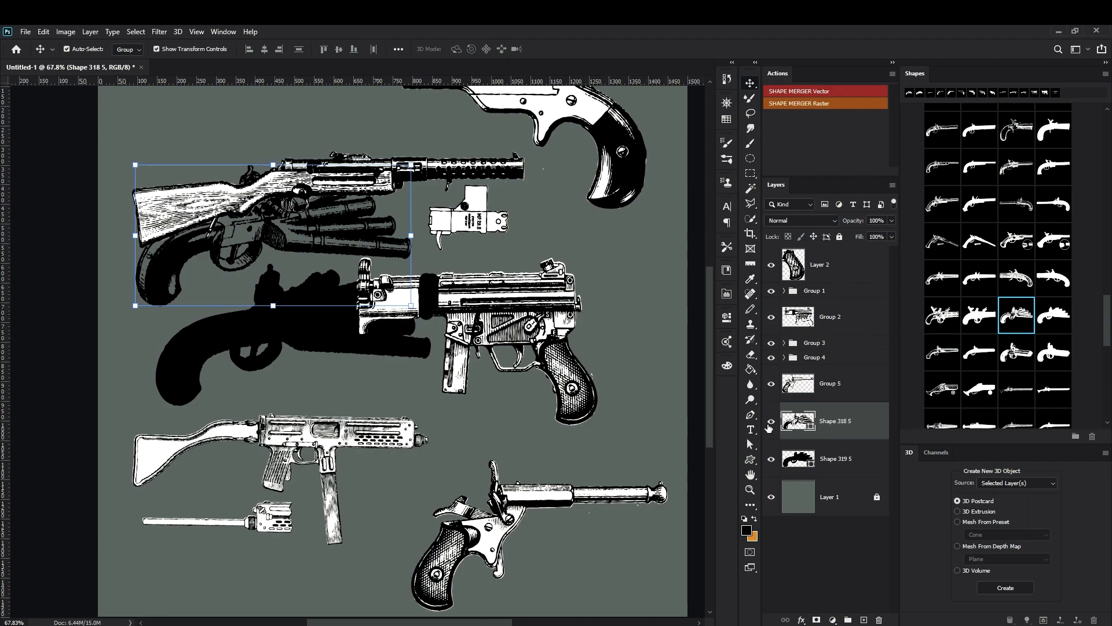
mouse_move(664, 402)
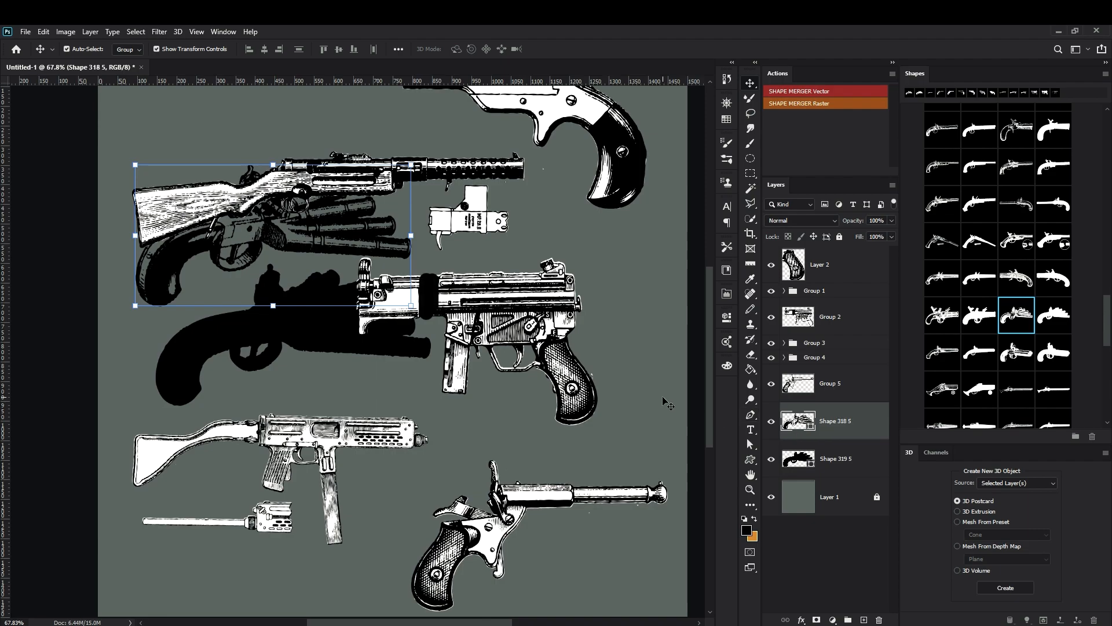